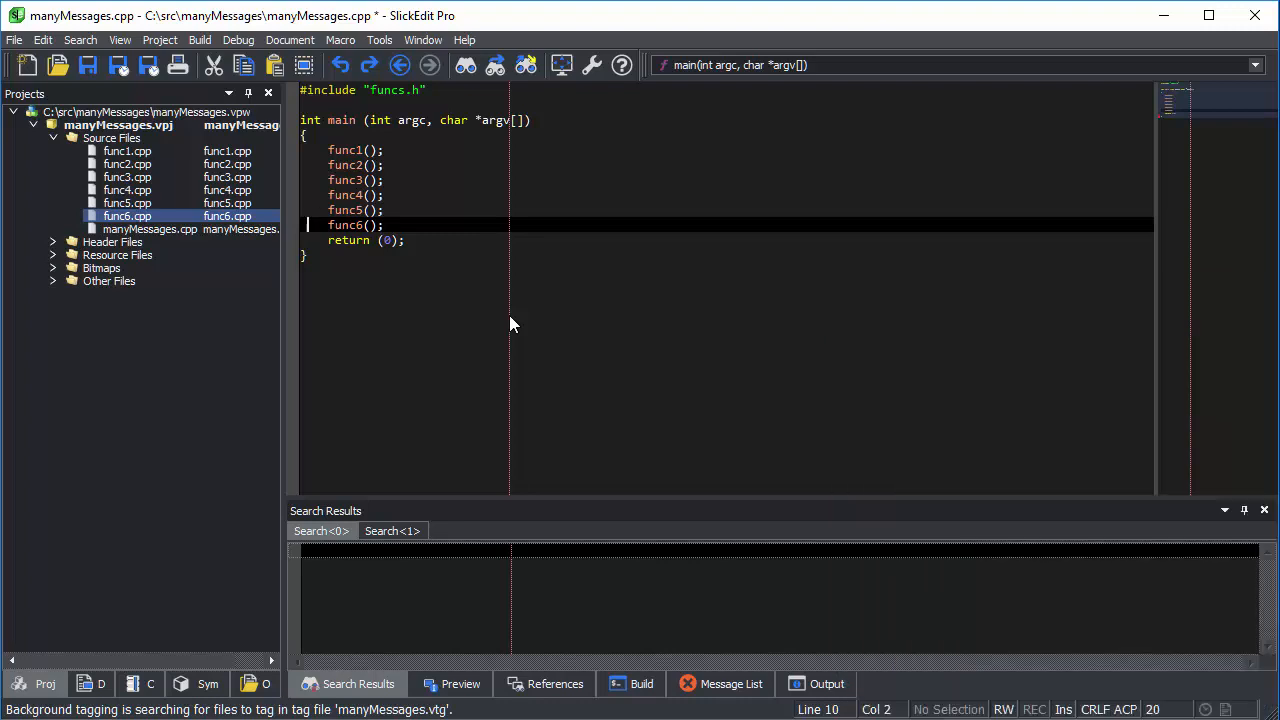
mouse_move(120, 40)
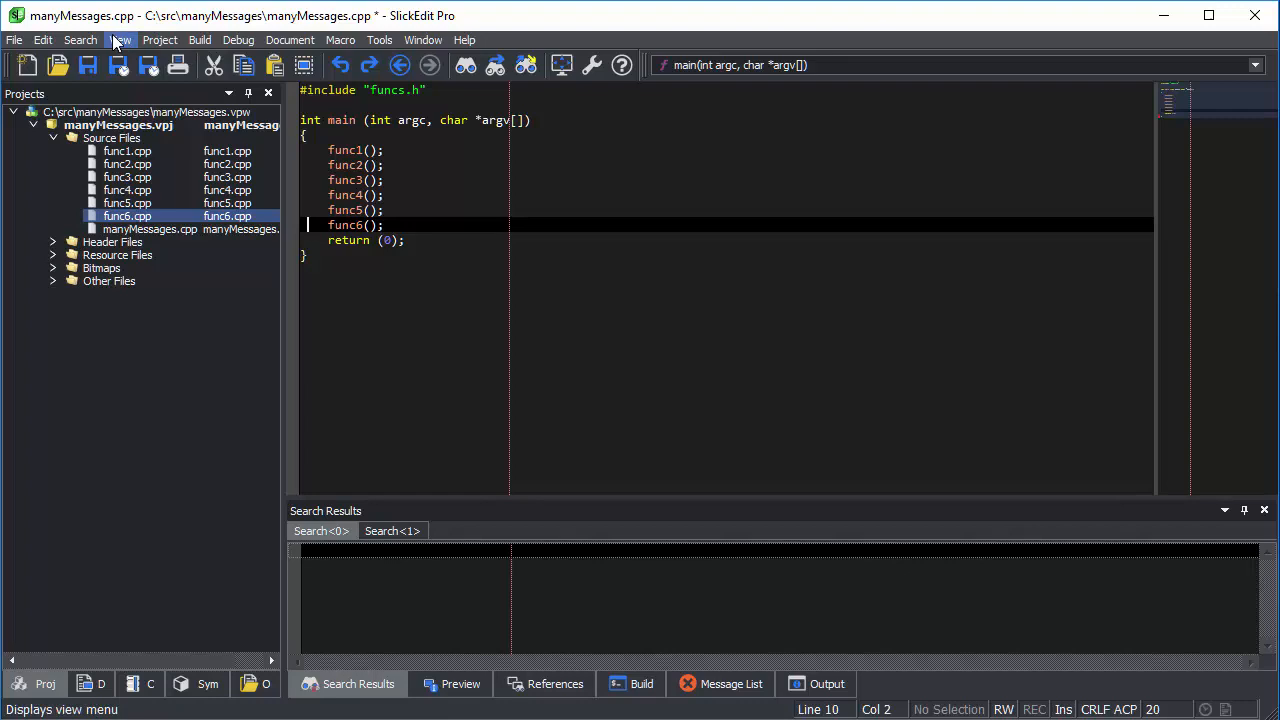
Step: Run a whole-word Find in Files for 'printf' with Look in set to <Workspace>
left_click(80, 40)
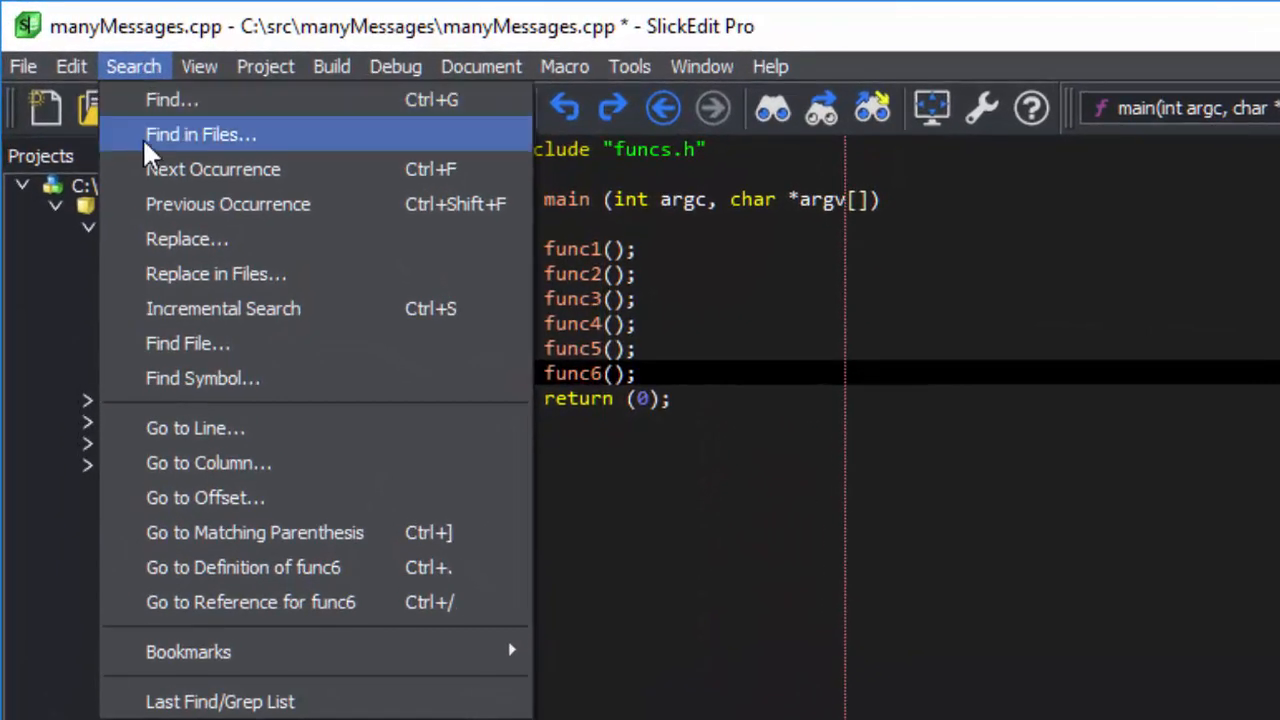
left_click(200, 134)
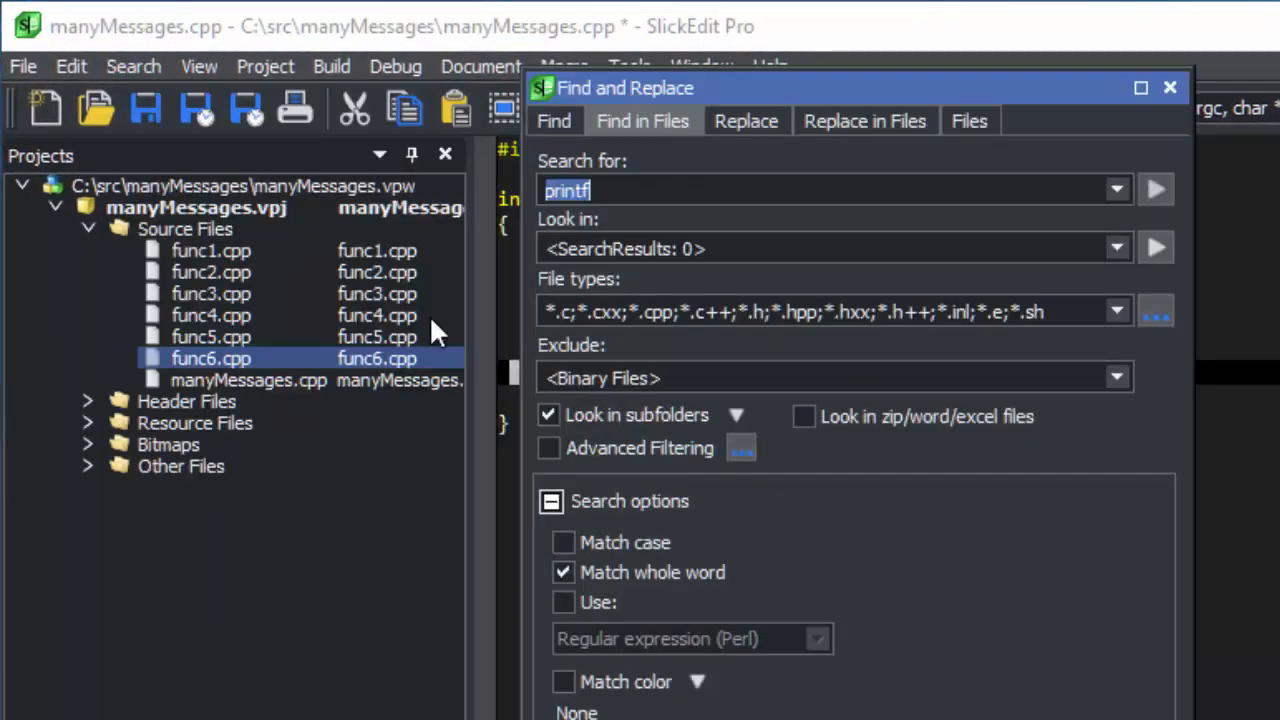
left_click(1116, 248)
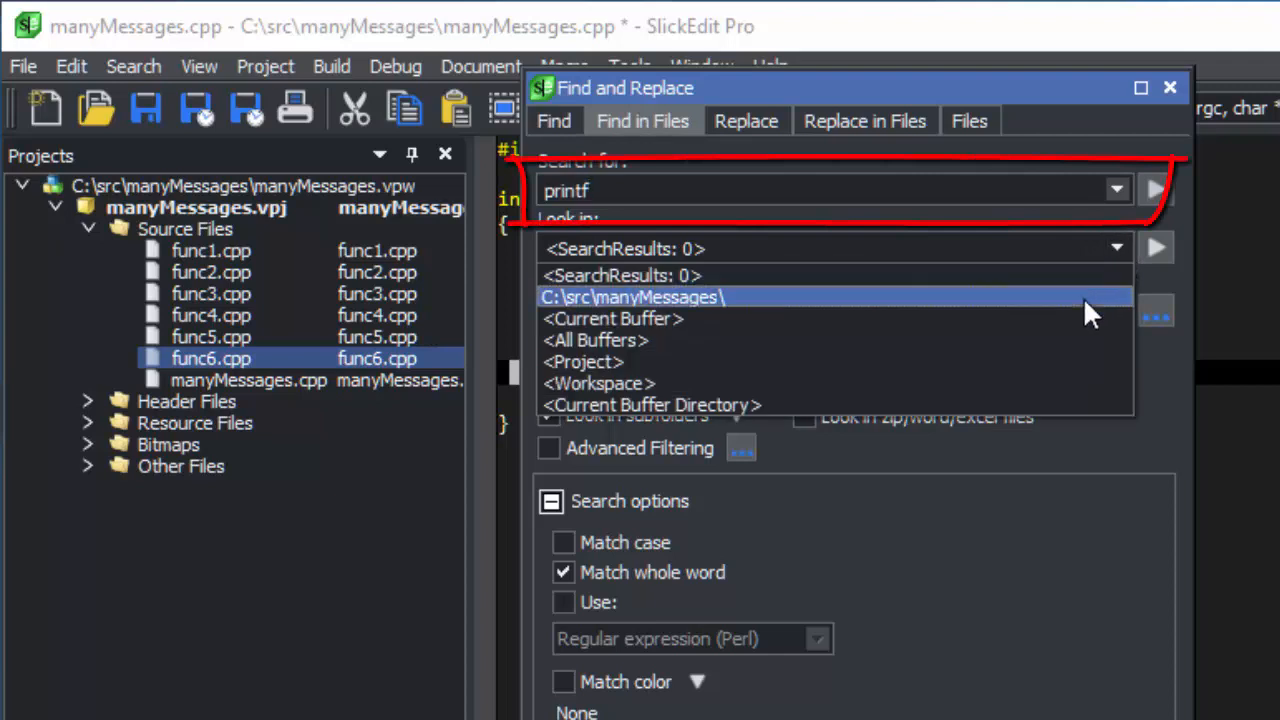
left_click(598, 384)
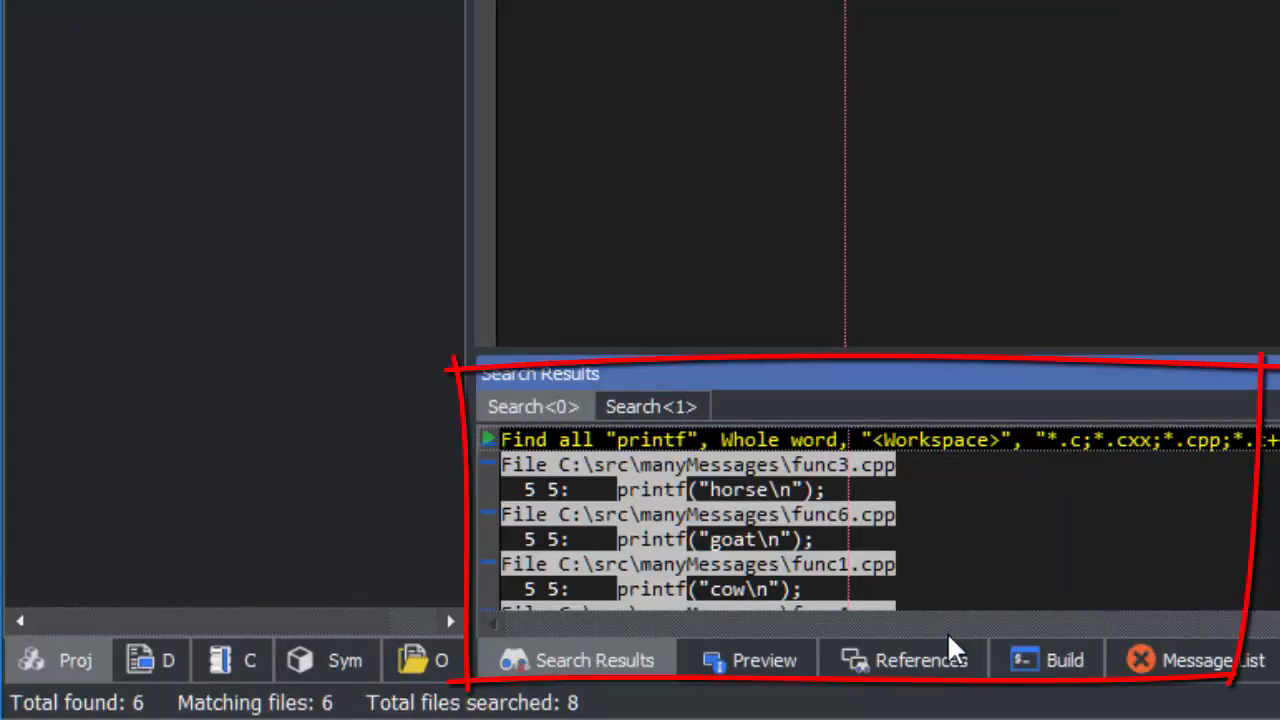
mouse_move(1172, 378)
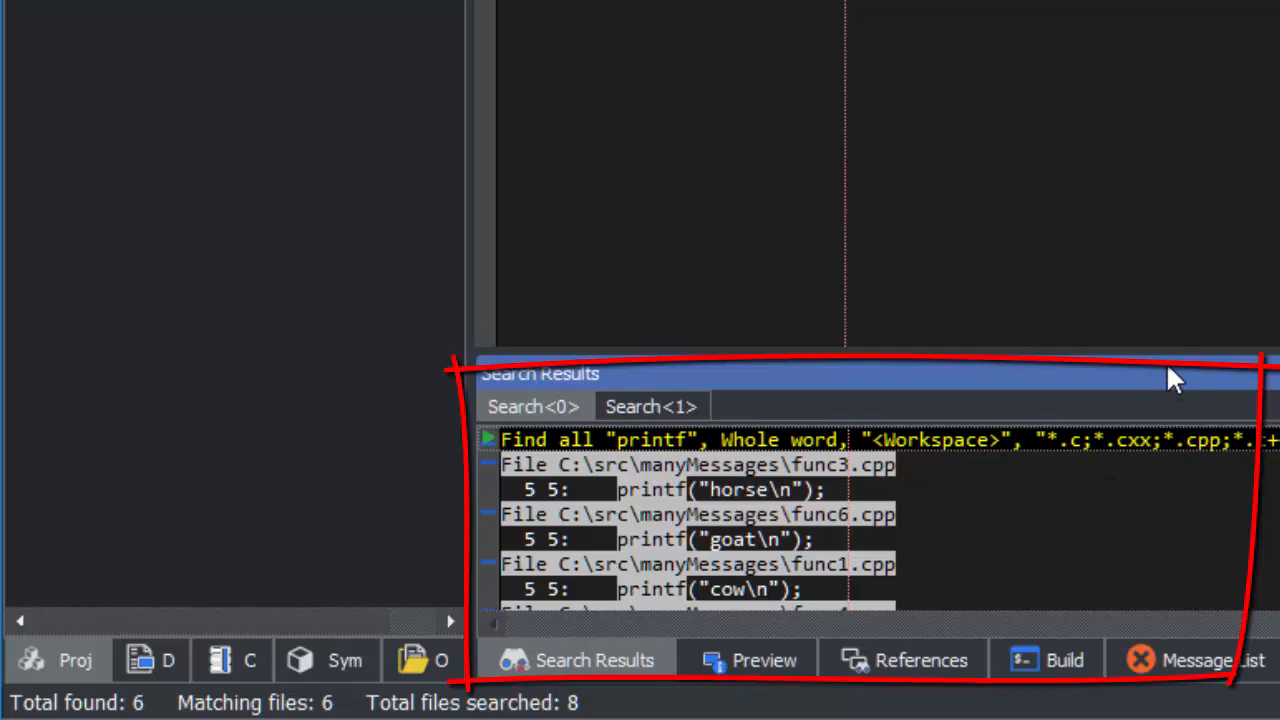
mouse_move(772, 38)
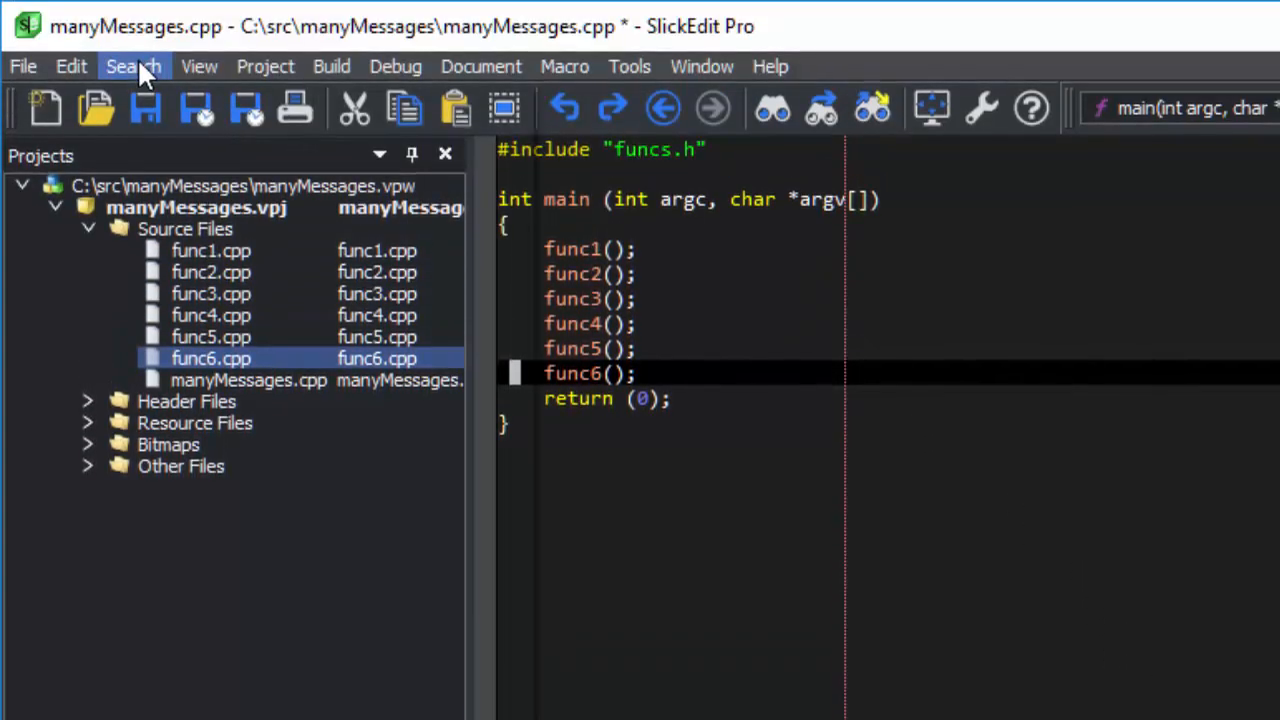
Step: Run Find in Files for 'horse' with Look in set to <SearchResults: 0>, hitting func3.cpp
left_click(132, 66)
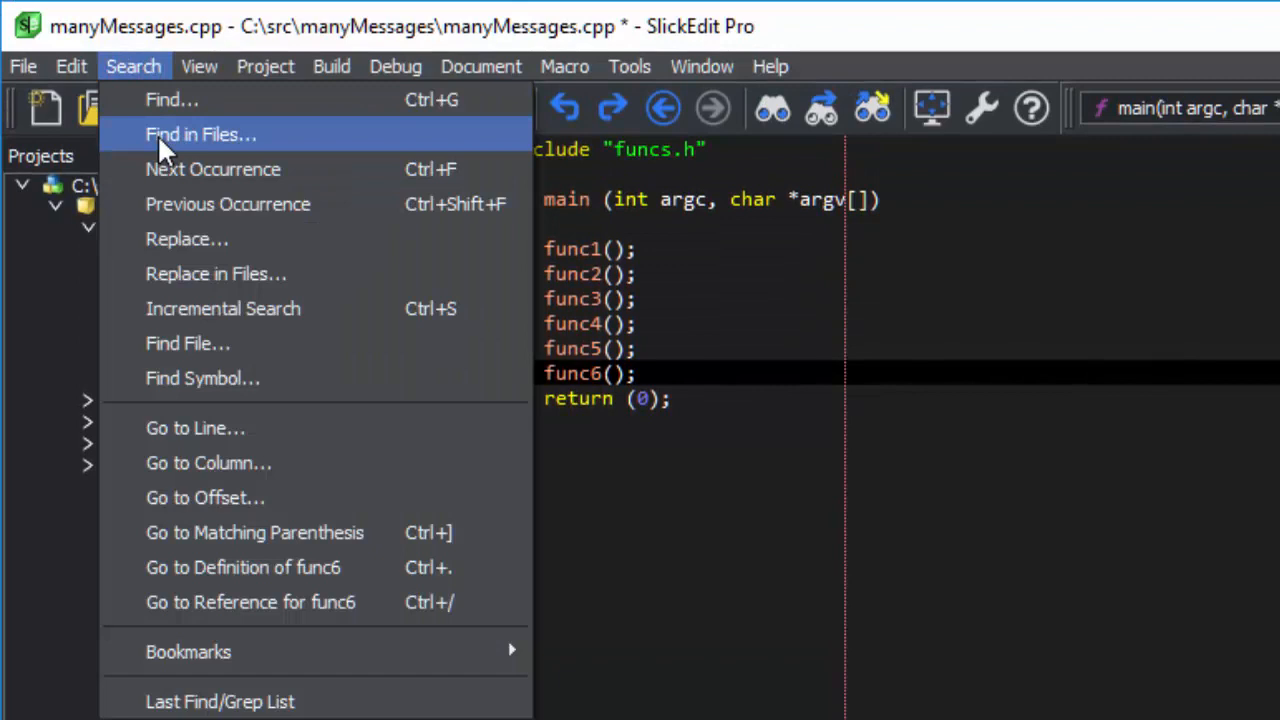
left_click(200, 134)
type("ho")
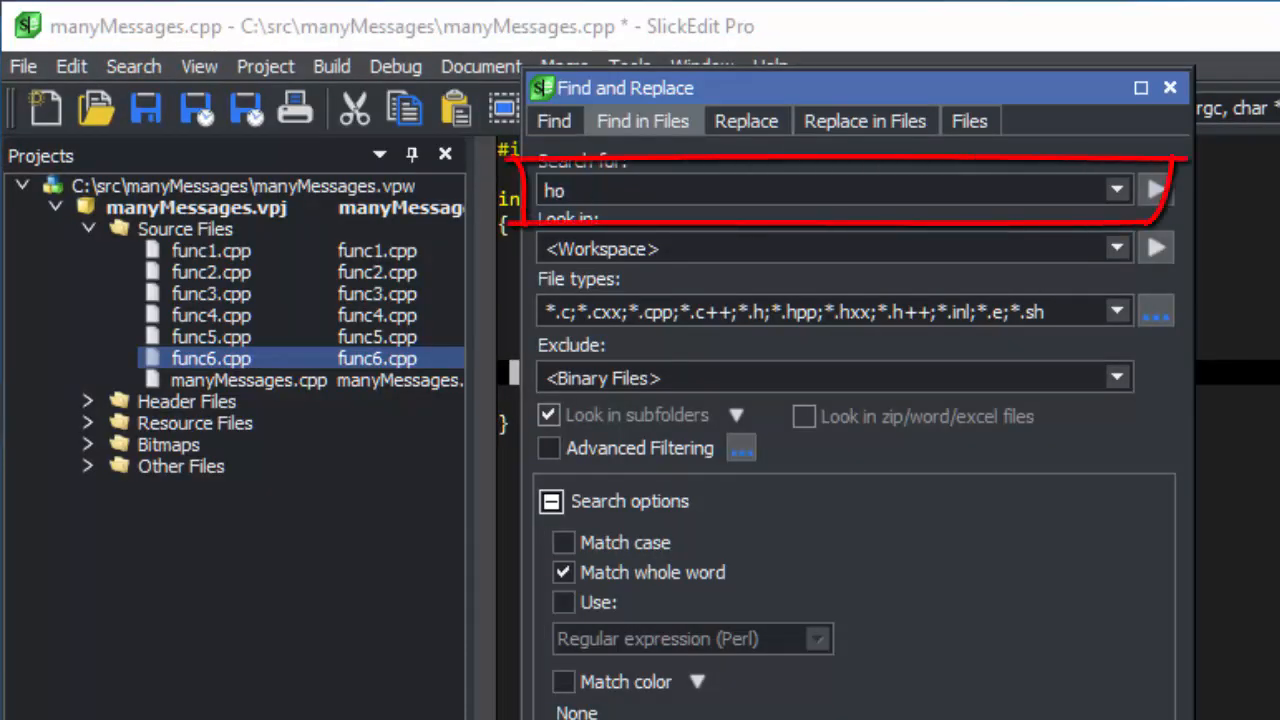
type("rse")
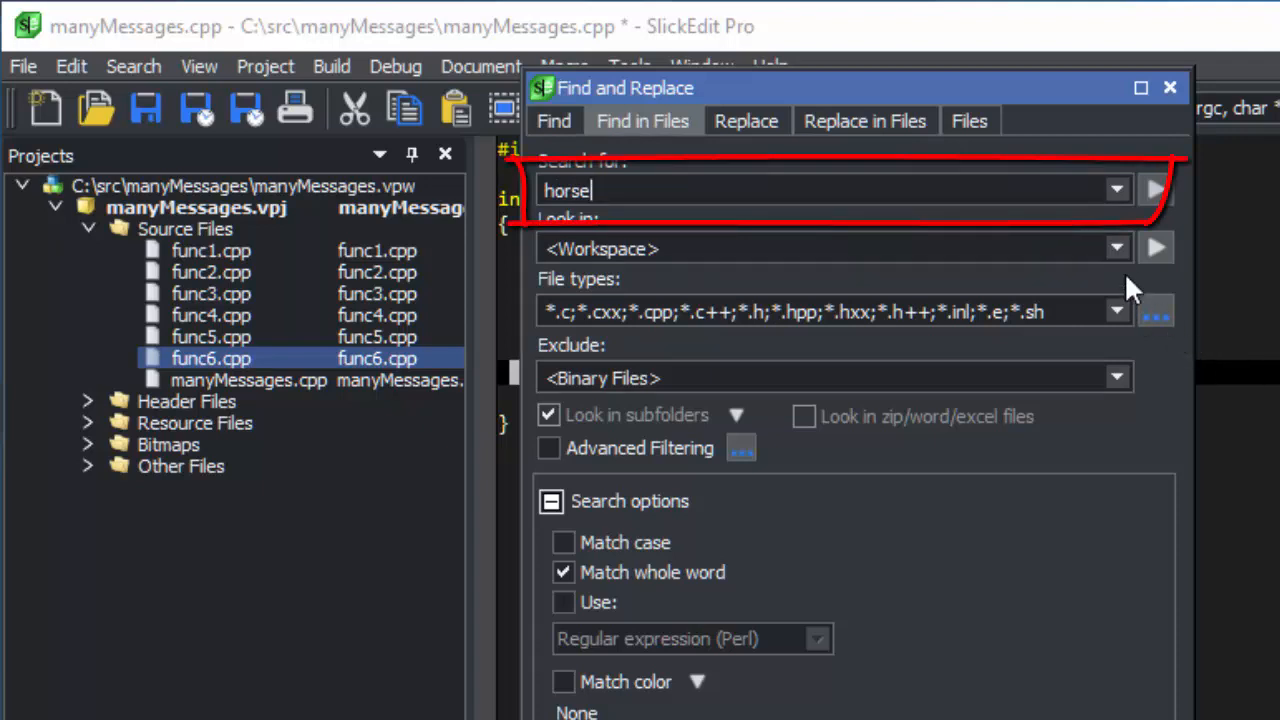
left_click(1116, 248)
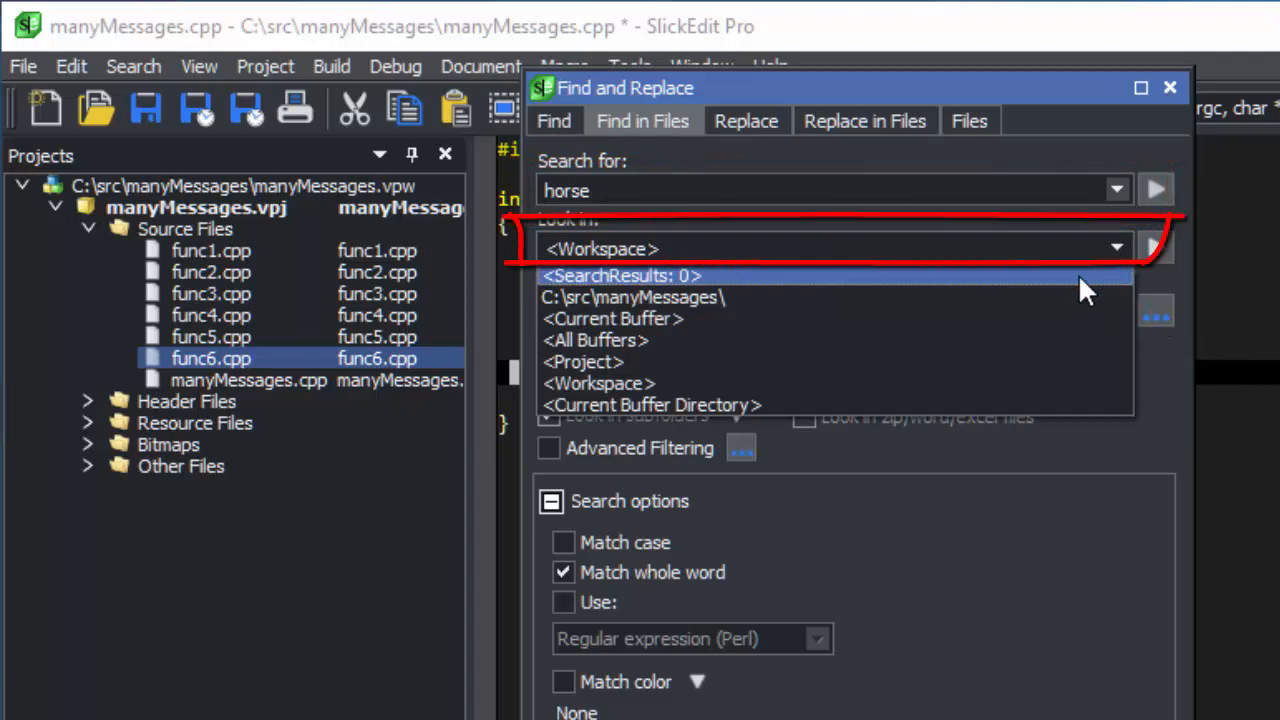
mouse_move(1084, 284)
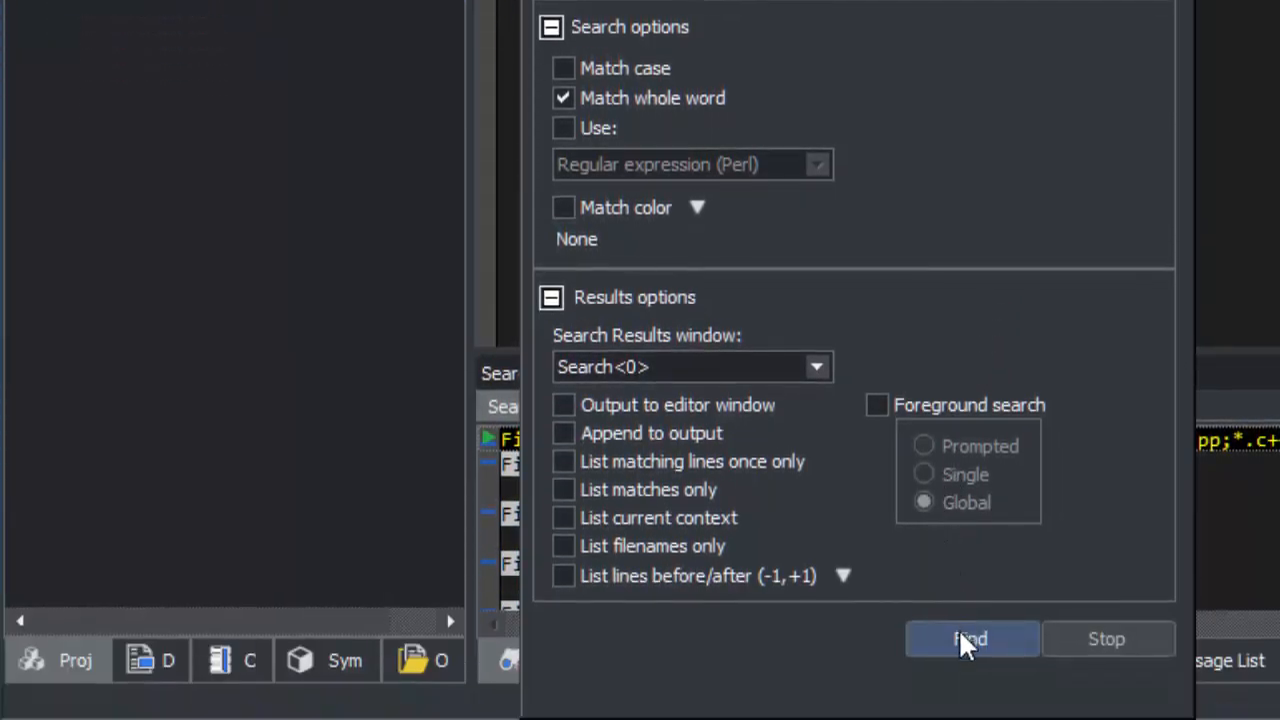
left_click(970, 640)
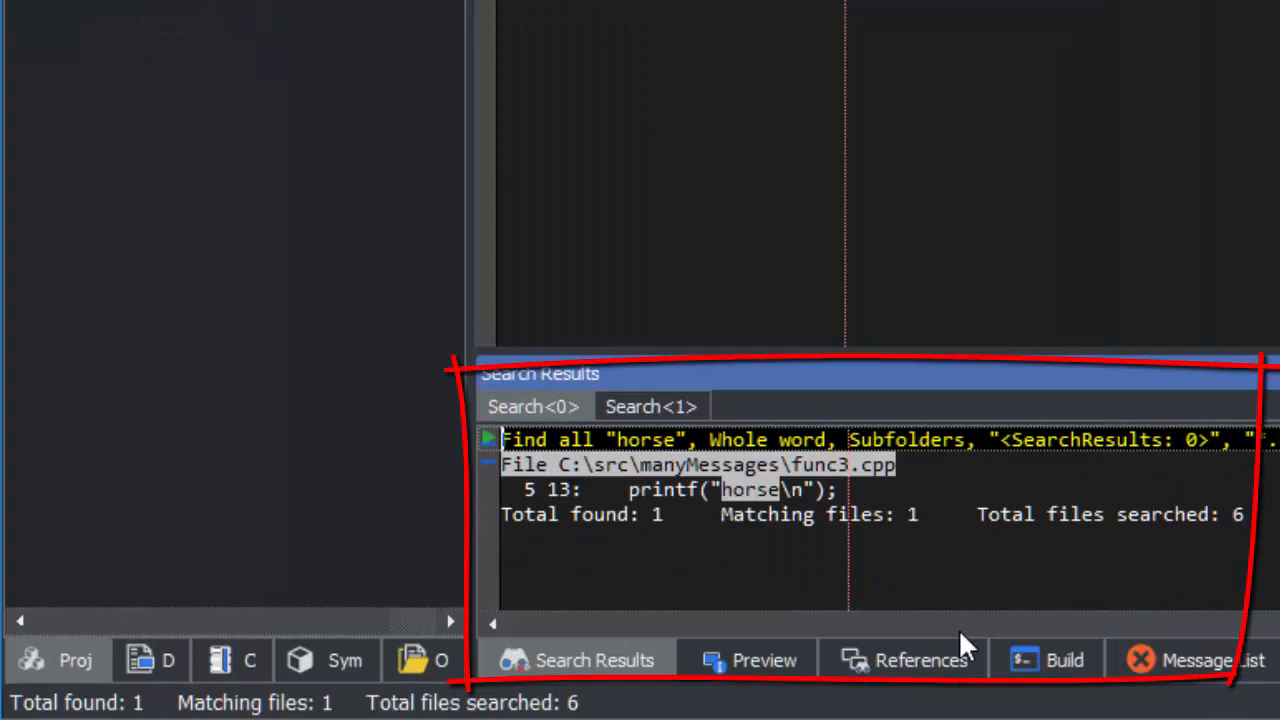